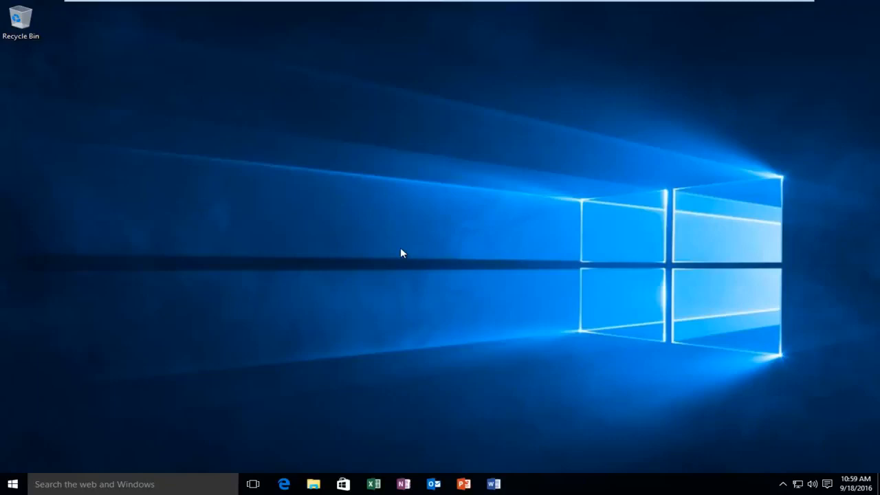
mouse_move(33, 471)
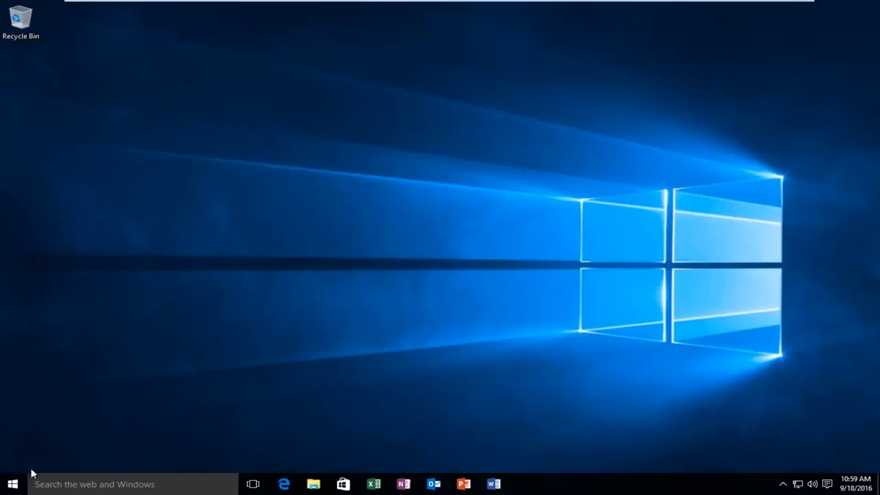
Open the Windows Start menu and choose Settings.
click(11, 478)
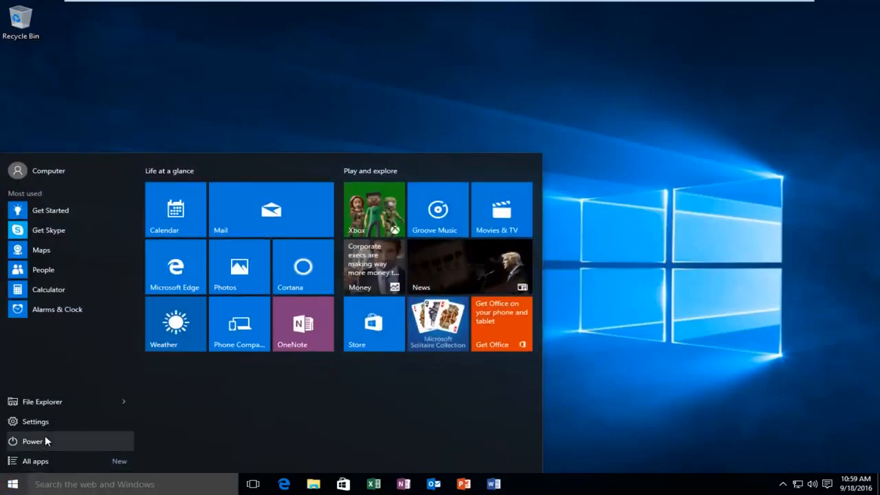
click(33, 440)
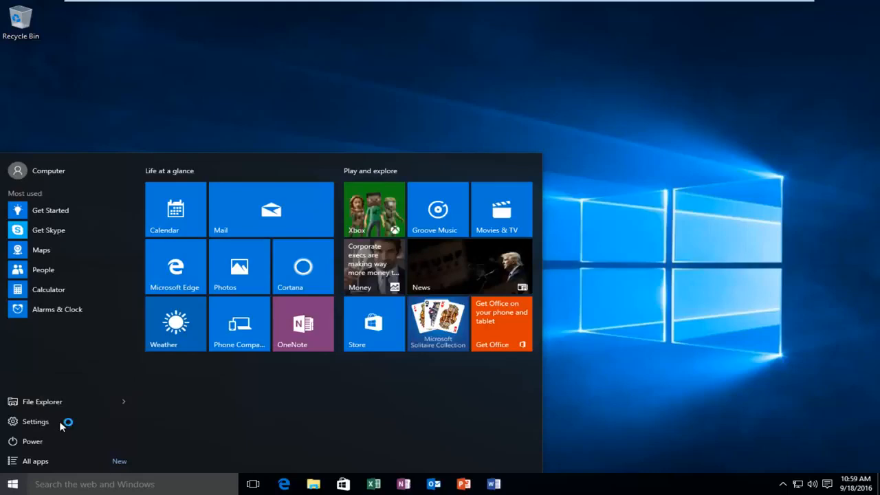
Restart Windows and boot into the PhoenixBIOS Setup Utility.
click(32, 441)
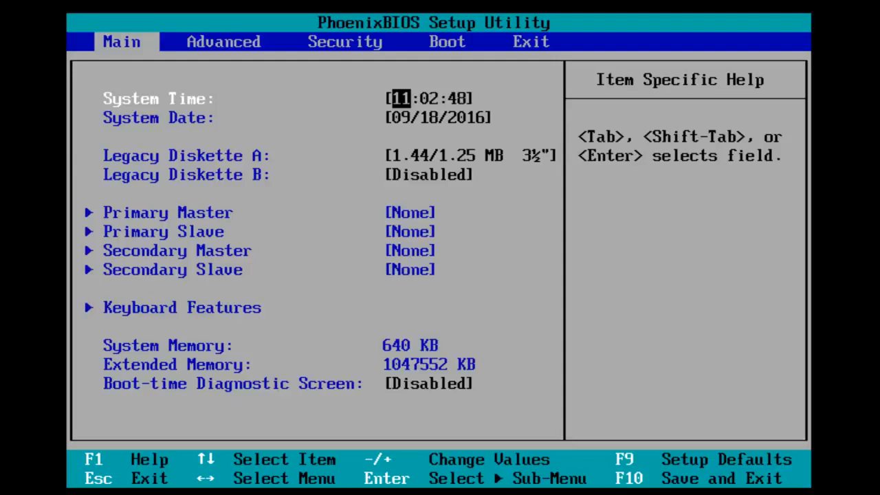
On the Security page, open Set Supervisor Password and enter a new password.
click(344, 41)
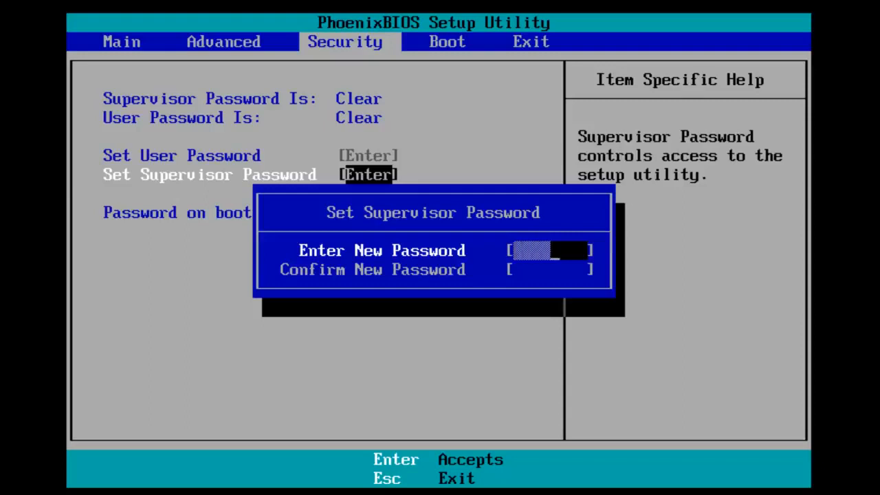
Confirm the new supervisor password so it shows as Set, then request save and exit.
key(Enter)
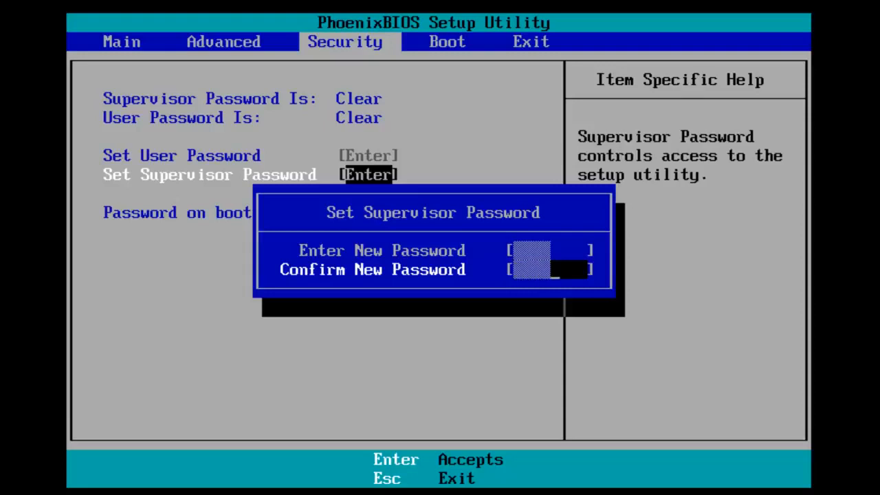
key(Enter)
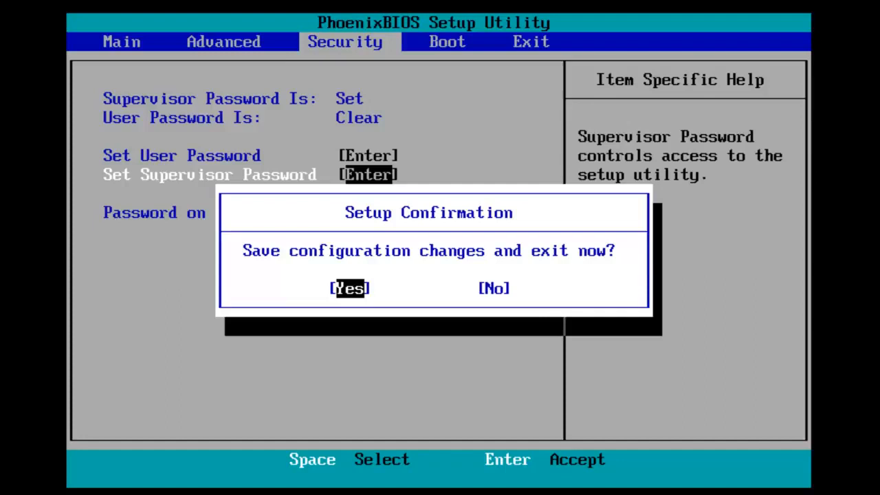
Answer Yes to Setup Confirmation, then re-enter setup to reach the password prompt.
click(349, 288)
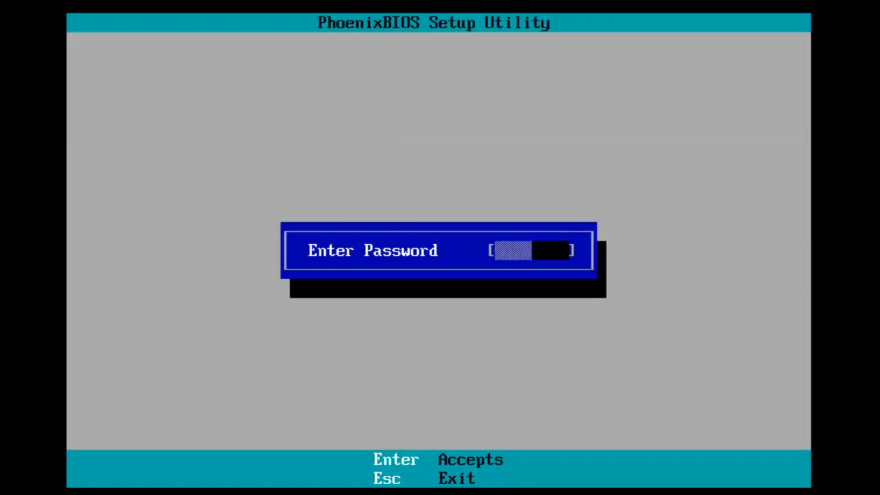
Submit the password, dismiss the Invalid Password warning, and retype it to unlock setup.
key(Enter)
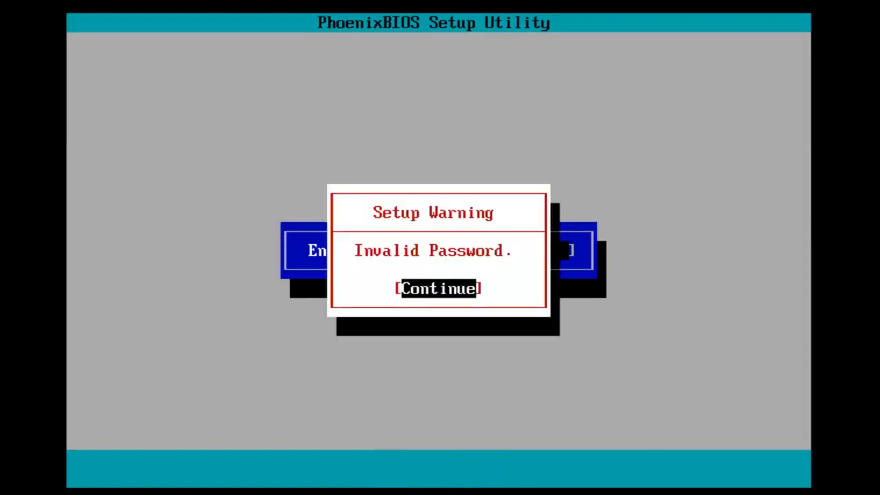
key(enter)
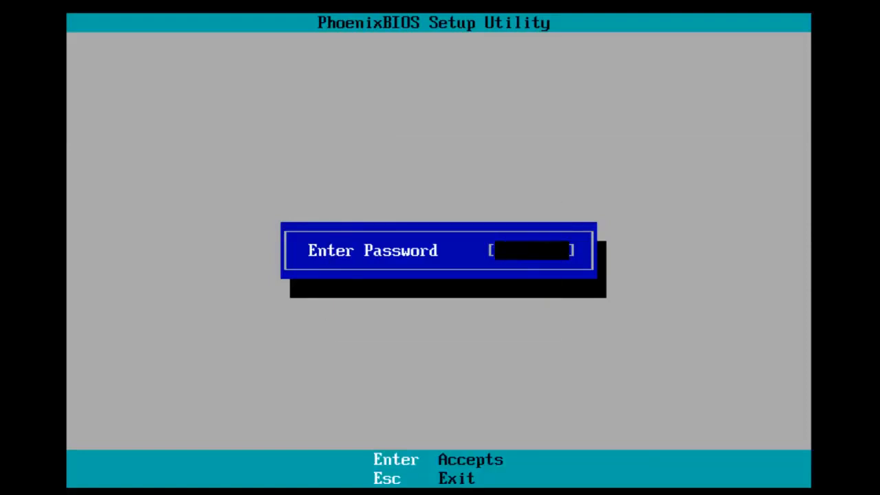
key(enter)
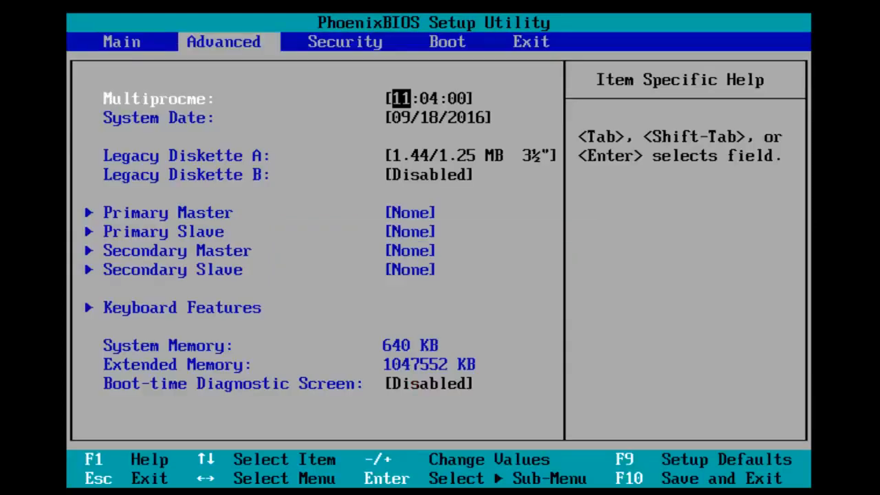